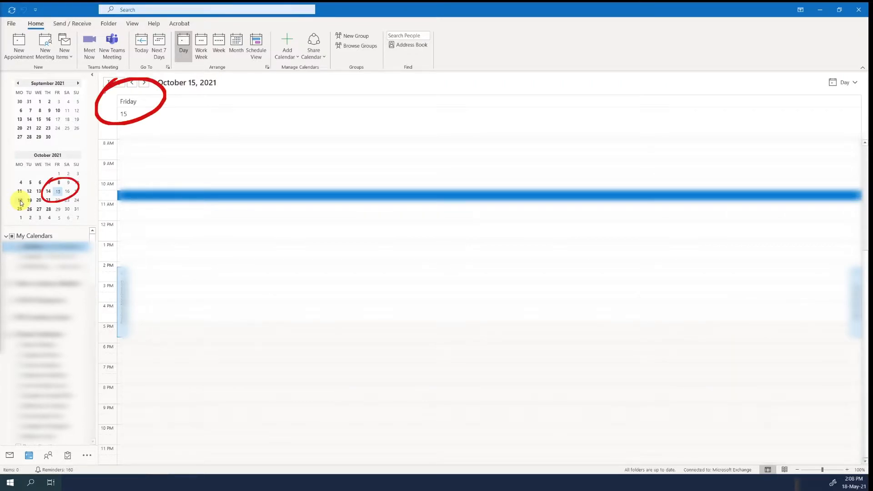
# Select October 15, 18 and 21 in the date navigator so the three days display together
pyautogui.click(48, 200)
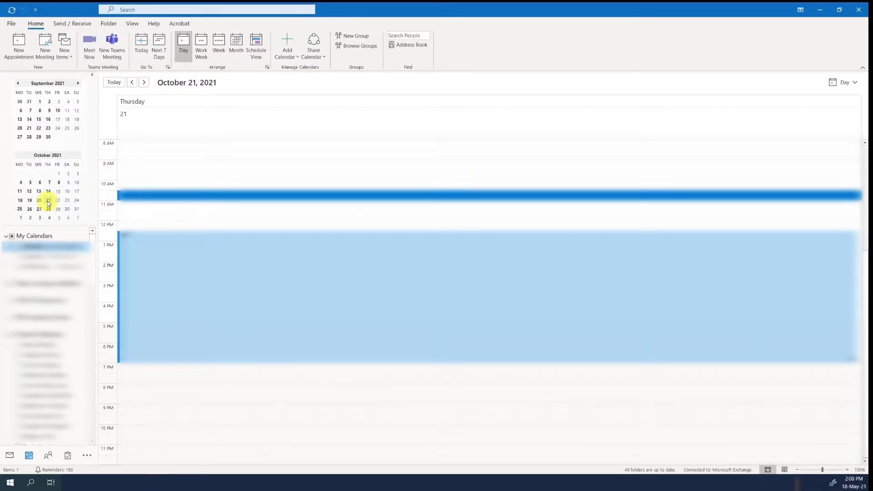
pyautogui.click(58, 191)
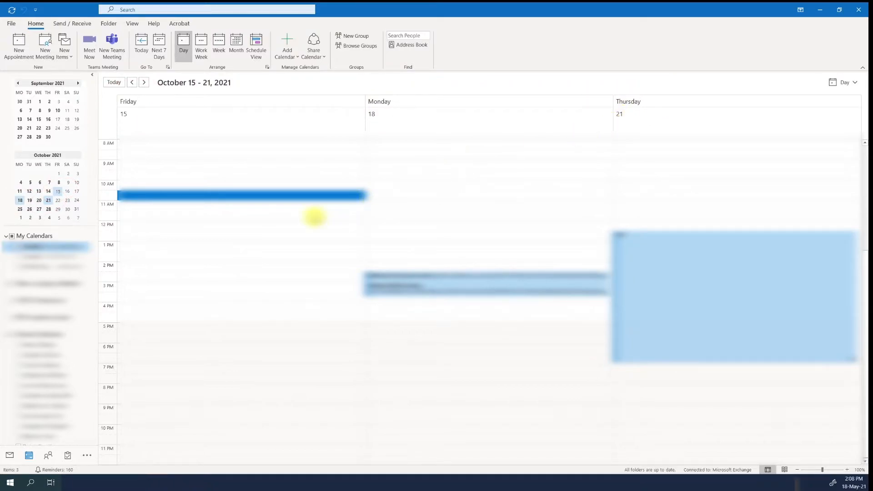
pyautogui.click(59, 209)
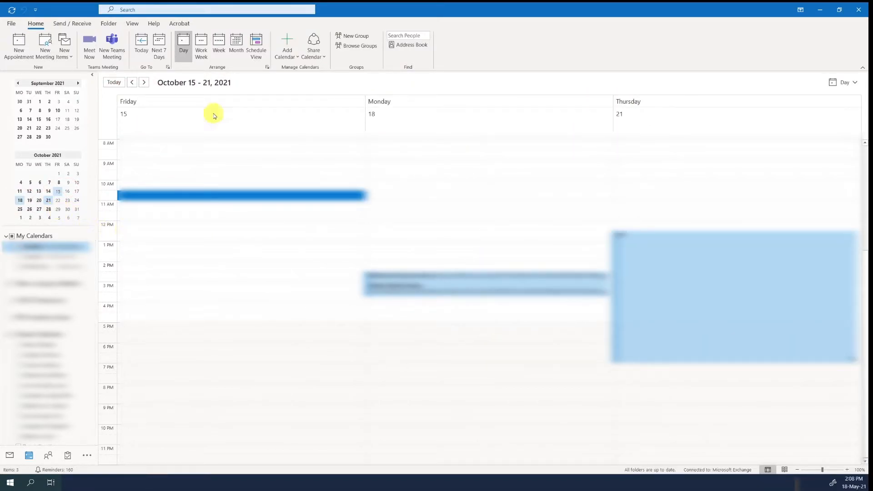
pyautogui.click(200, 46)
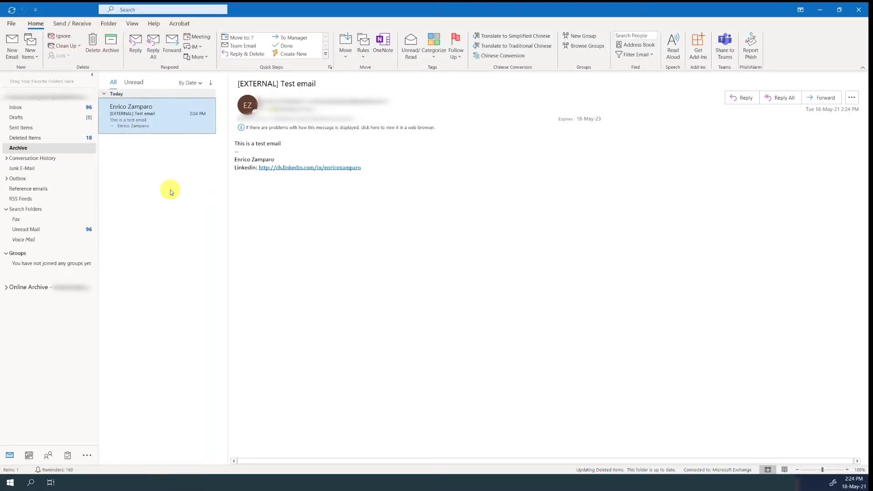
pyautogui.moveTo(178, 217)
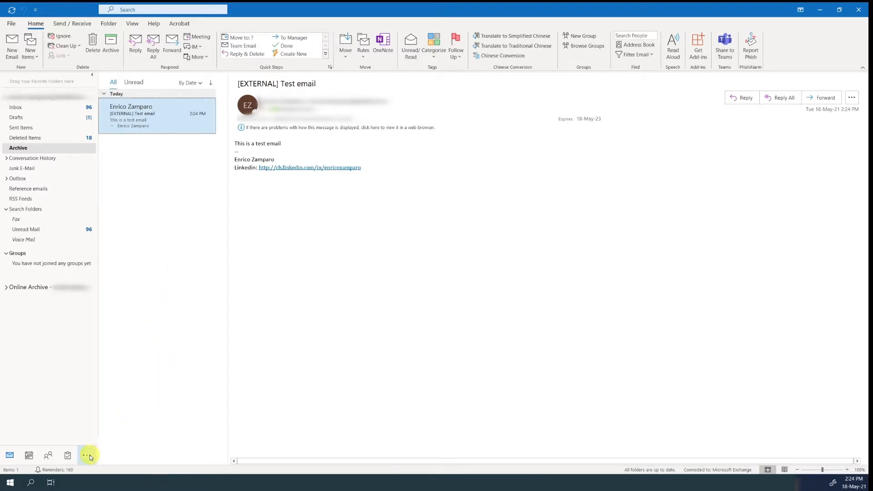
# Create a new sticky note in the Notes area and close it when written
pyautogui.click(88, 456)
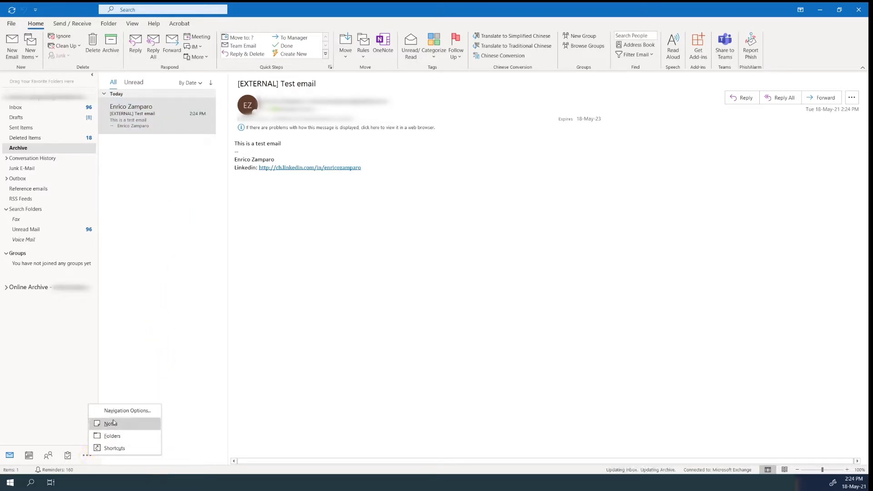
pyautogui.click(111, 424)
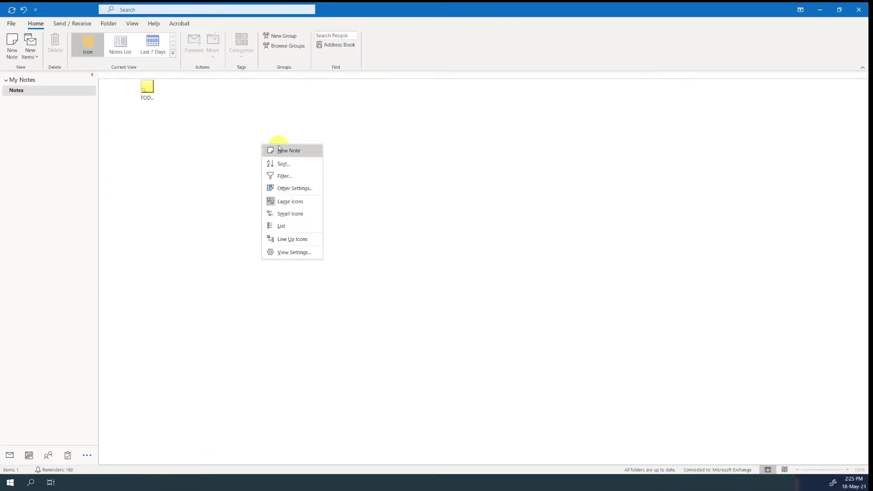
pyautogui.click(288, 150)
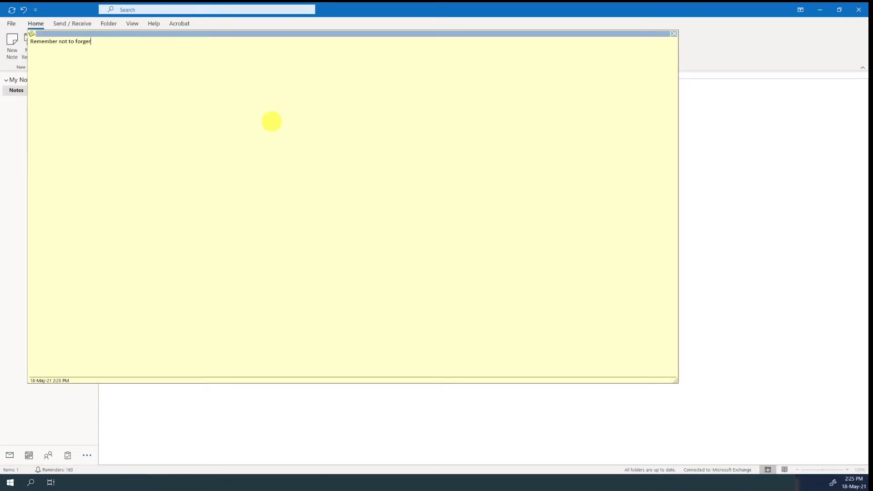
pyautogui.click(674, 33)
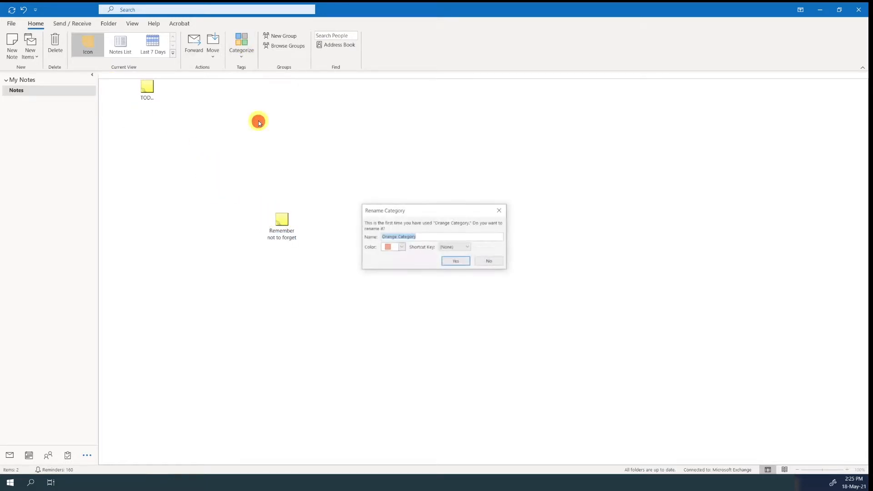
# Assign the Orange and Purple categories to the notes, accepting the Rename Category prompts
pyautogui.click(455, 261)
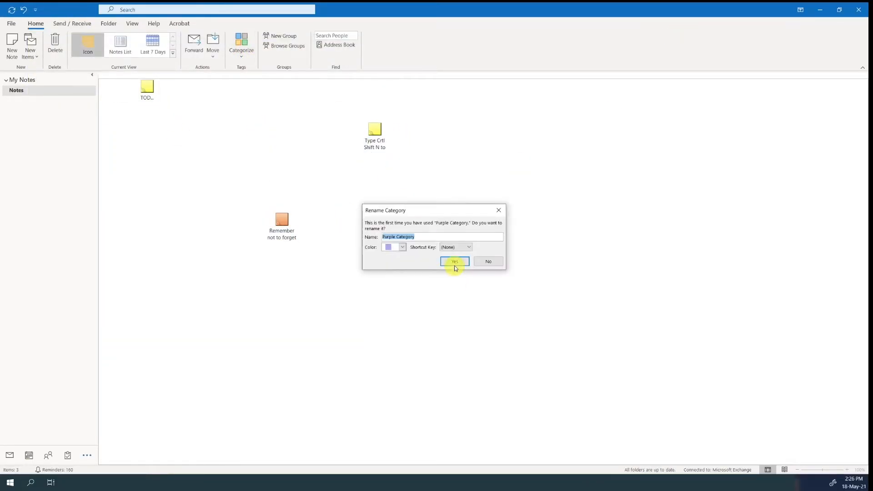
pyautogui.click(455, 262)
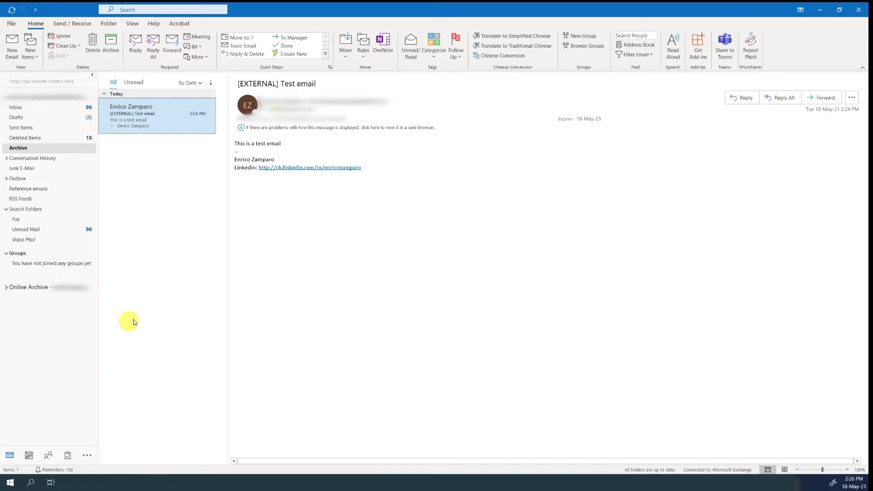
pyautogui.moveTo(153, 310)
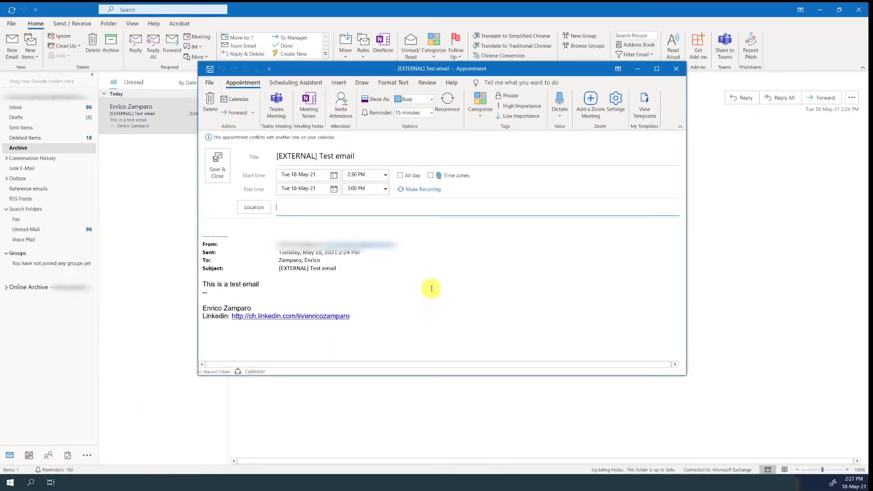
pyautogui.moveTo(341, 237)
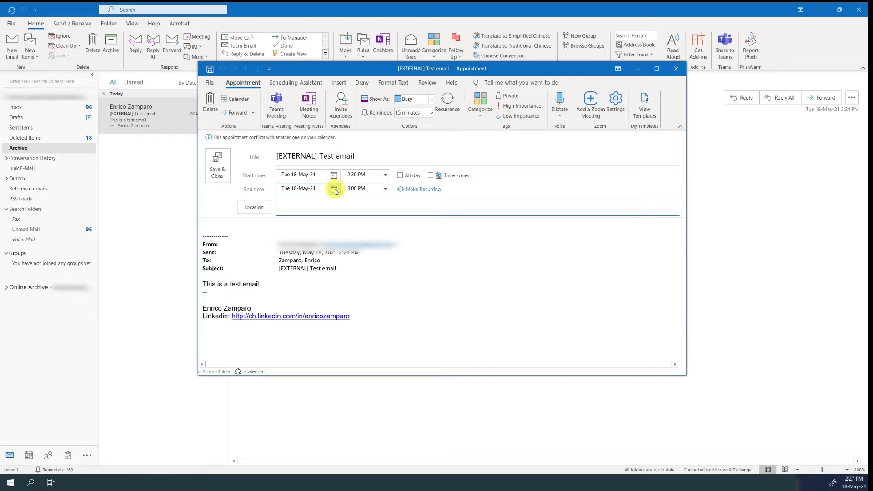
# Set the appointment's end so it runs 2:30 to 3:00 PM on 18 May
pyautogui.click(676, 68)
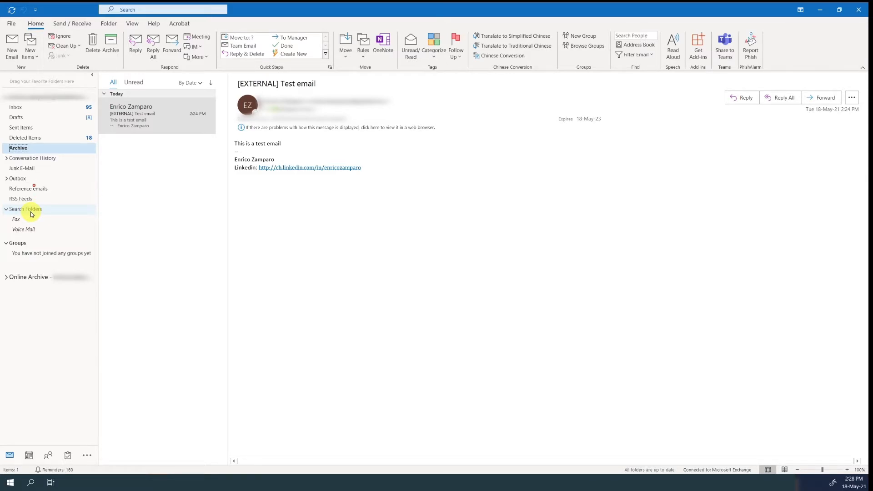
# Create a new Unread mail search folder under Search Folders
pyautogui.rightClick(25, 209)
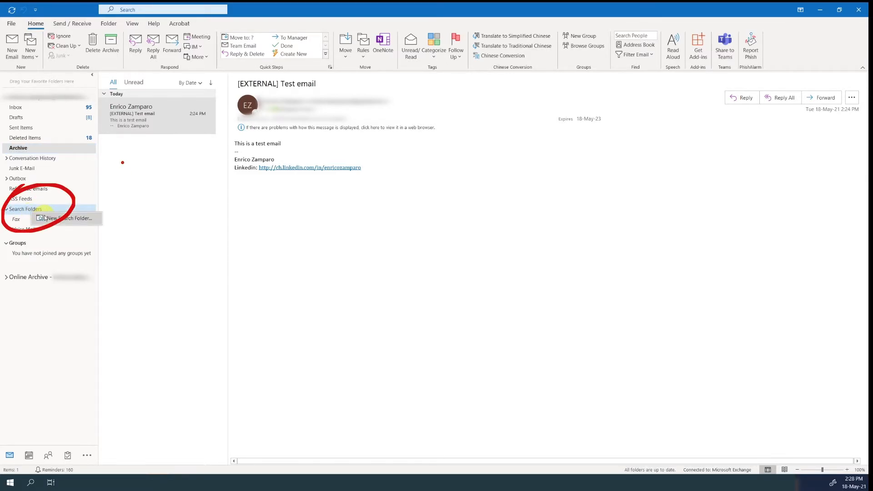
pyautogui.click(68, 218)
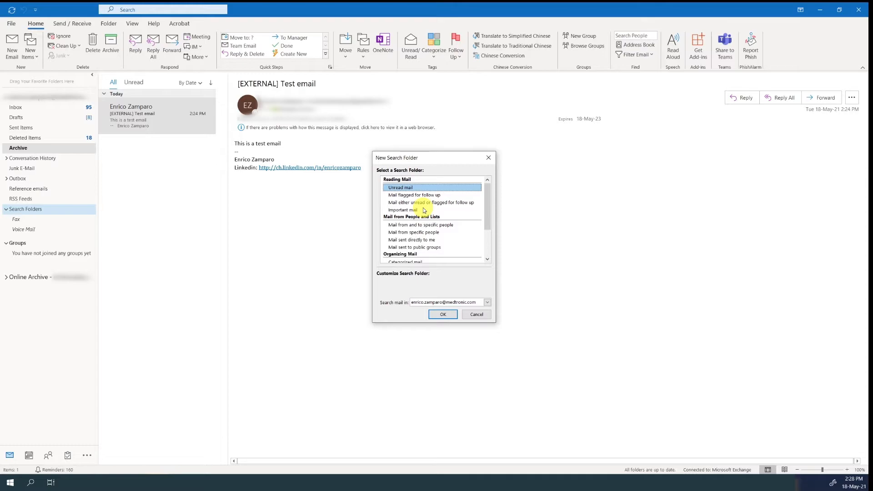
pyautogui.scroll(-3)
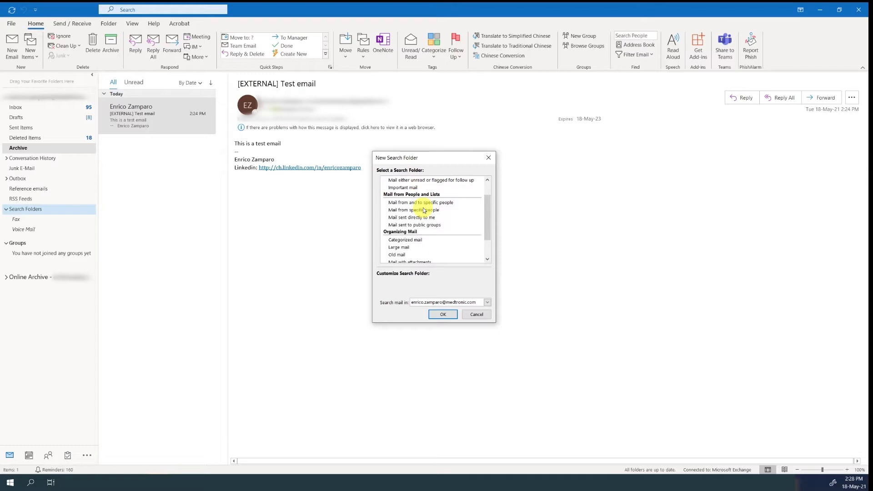
pyautogui.scroll(-3)
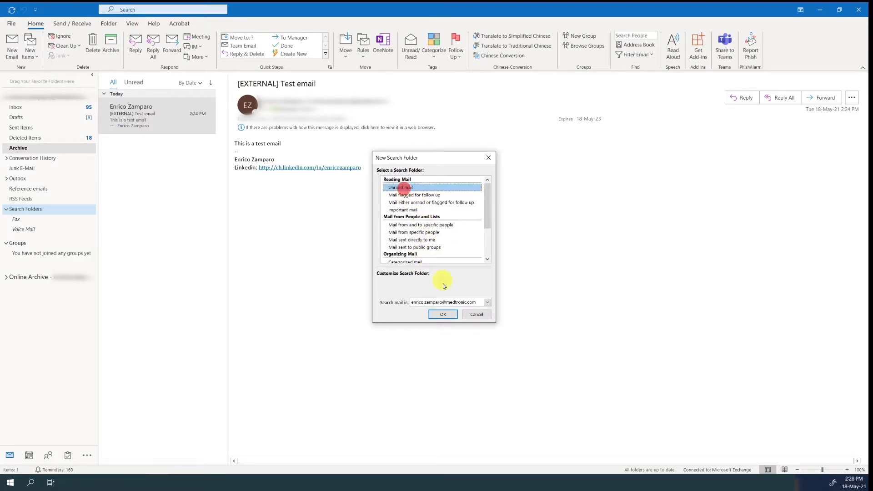
pyautogui.click(443, 314)
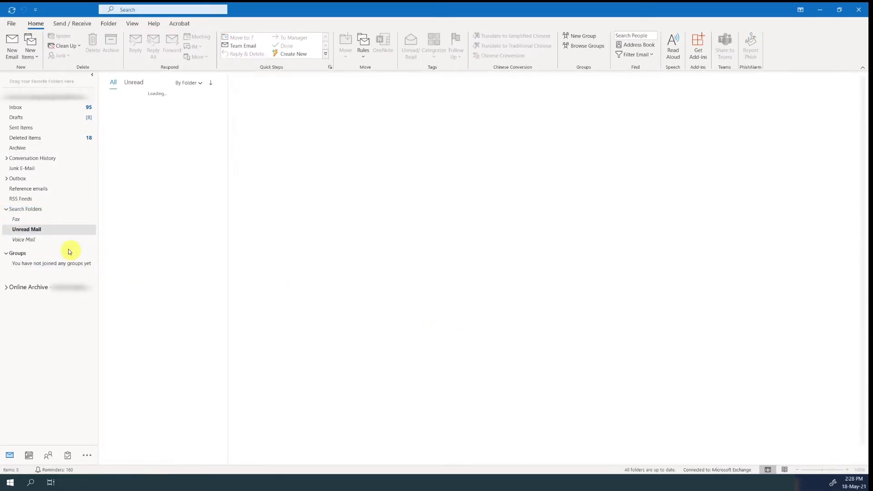
# Show the Unread Mail folder's 95 messages, then return to the Archive test email
pyautogui.click(27, 230)
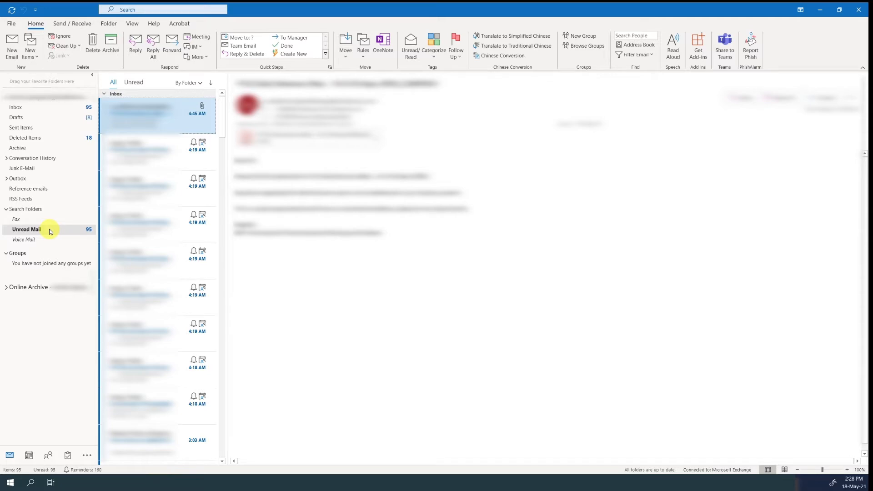
pyautogui.moveTo(192, 390); pyautogui.dragTo(657, 102)
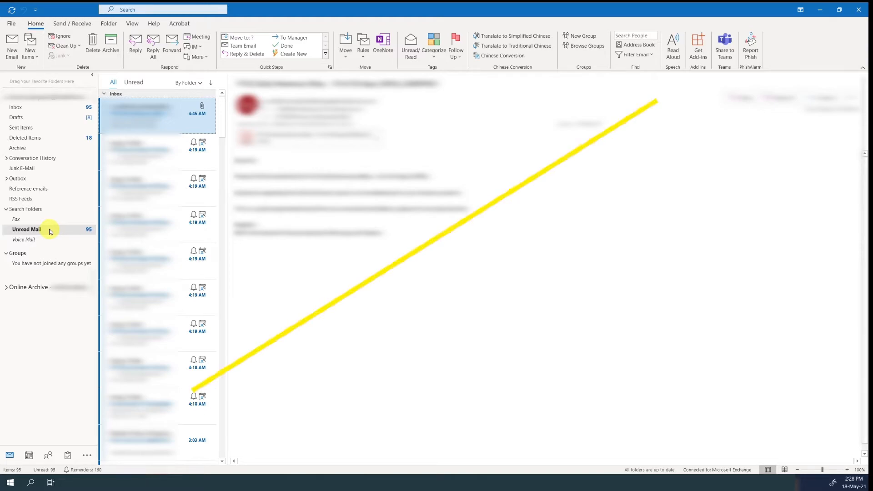
pyautogui.click(17, 148)
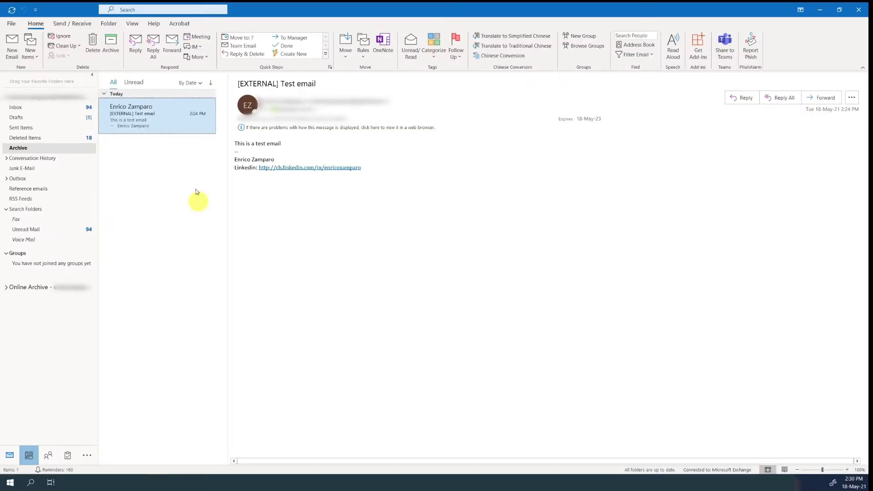
pyautogui.moveTo(11, 42)
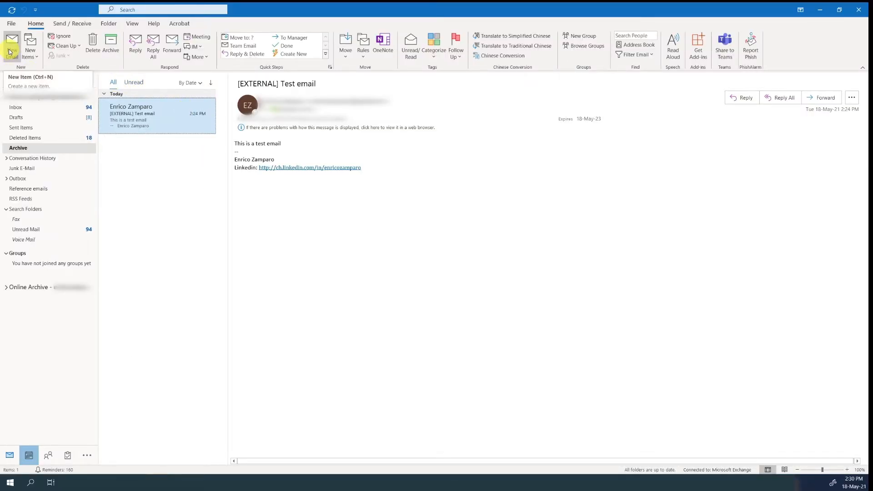
# Draft a new email explaining it is written now but scheduled to send later
pyautogui.click(11, 42)
pyautogui.write('I want to send a delayed email → I w')
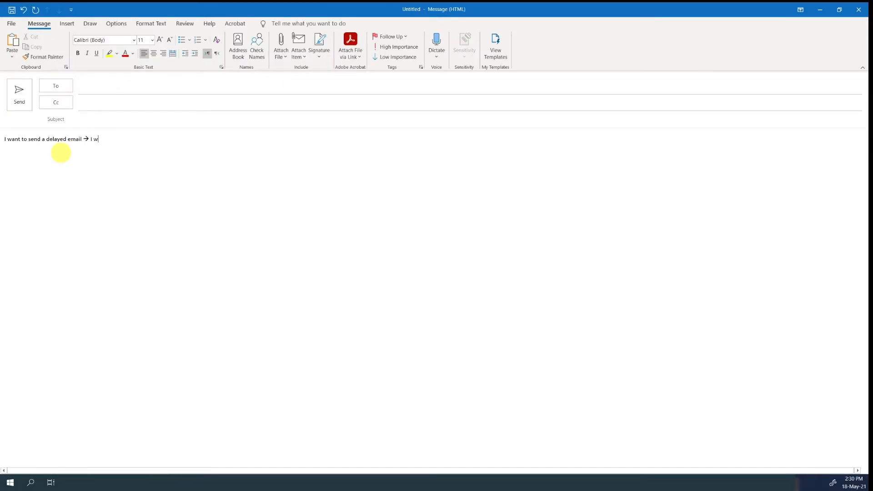
pyautogui.write('rite it now and I schedule a time when')
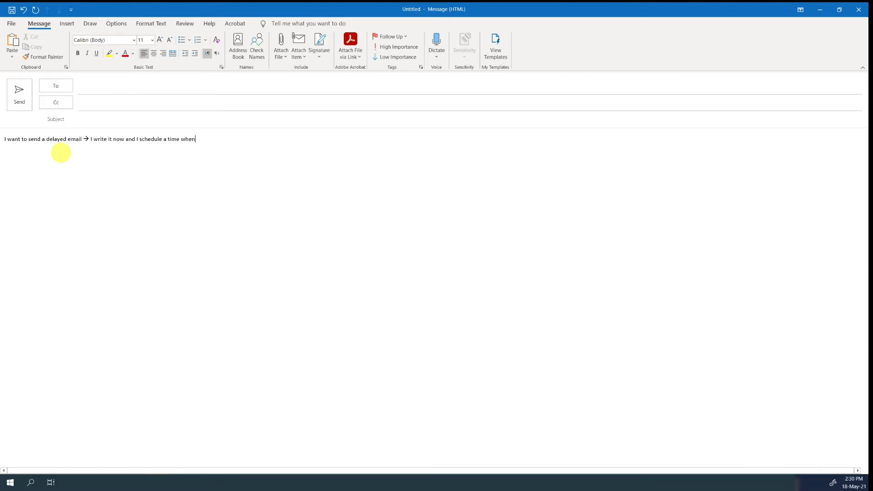
pyautogui.write('it has to be sent out')
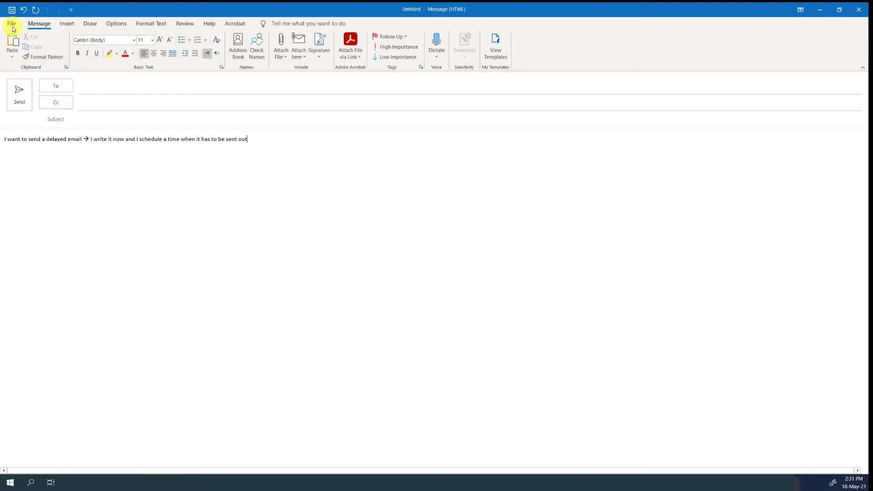
# In the message Properties, set Do not deliver before 18-May-21 at 5:00 PM
pyautogui.click(11, 24)
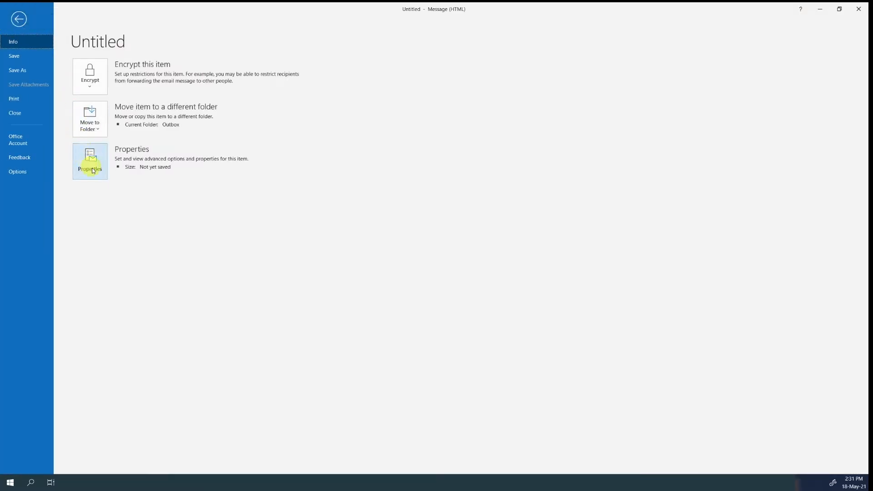
pyautogui.click(90, 161)
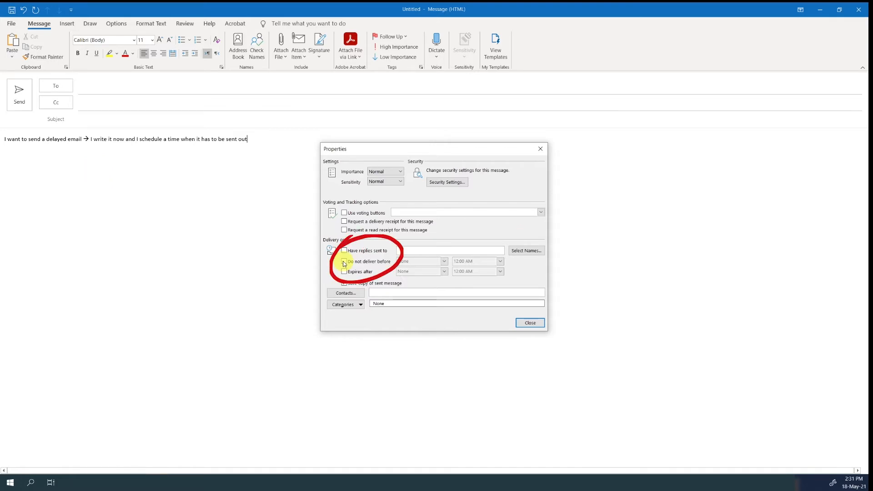
pyautogui.click(344, 261)
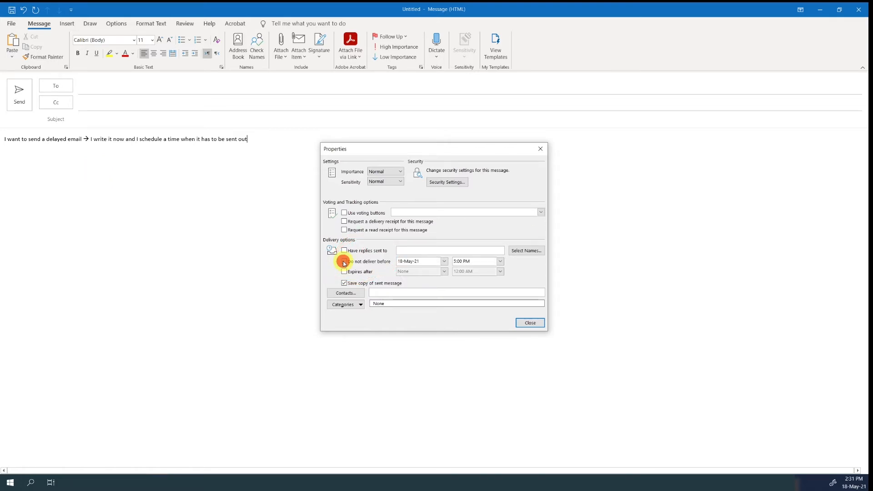
pyautogui.click(343, 261)
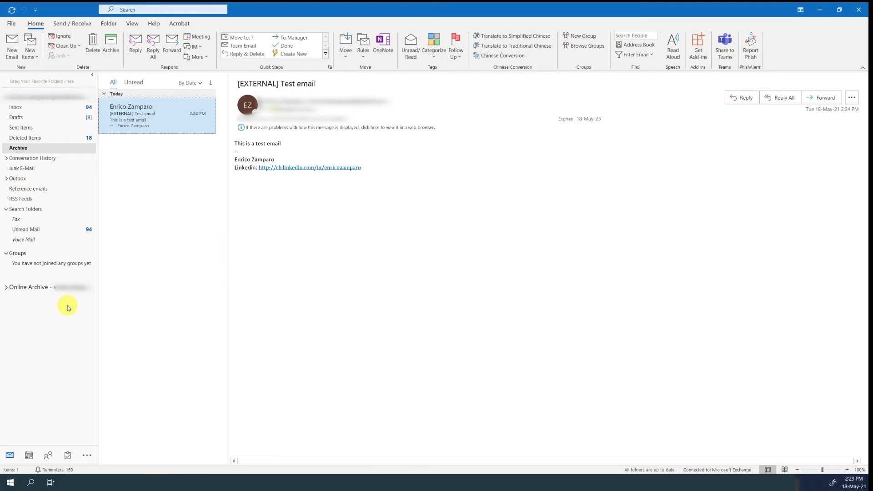
pyautogui.moveTo(155, 134)
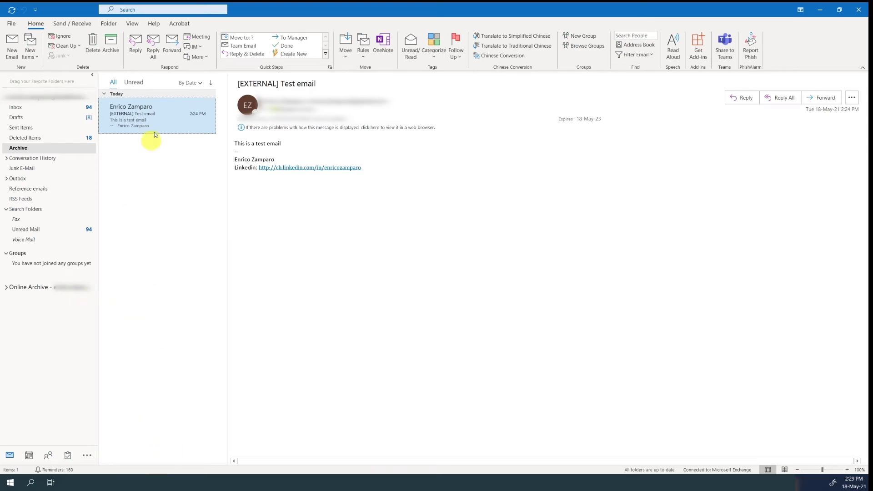
pyautogui.click(27, 456)
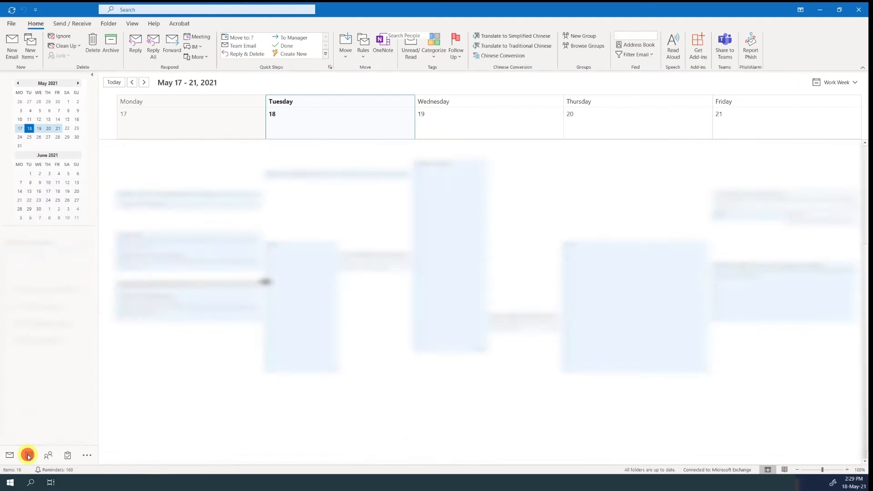
pyautogui.click(28, 456)
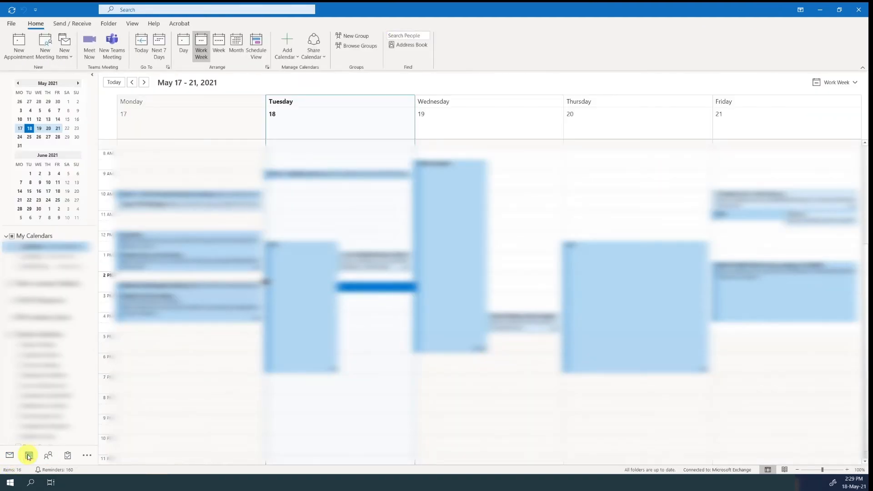
pyautogui.moveTo(9, 455)
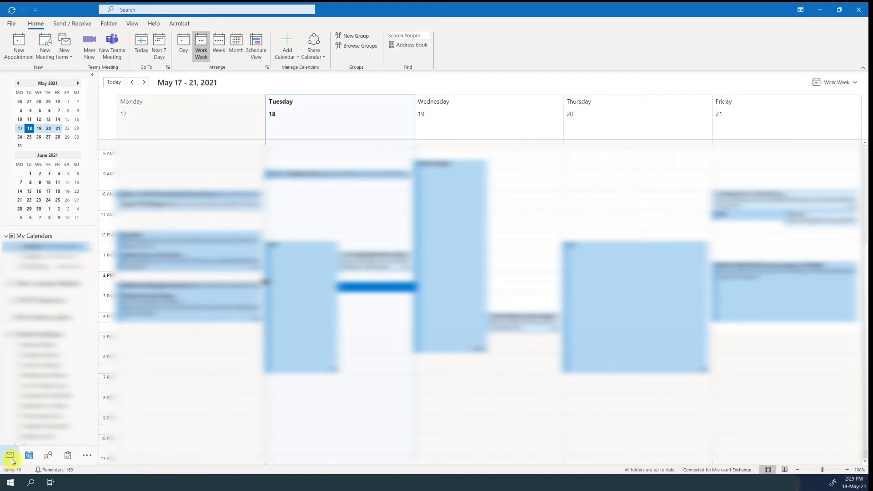
pyautogui.click(9, 456)
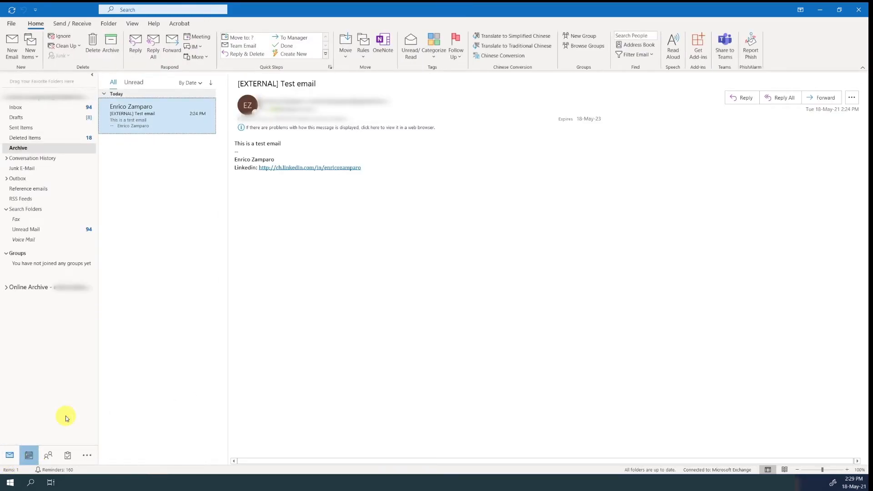
pyautogui.click(28, 456)
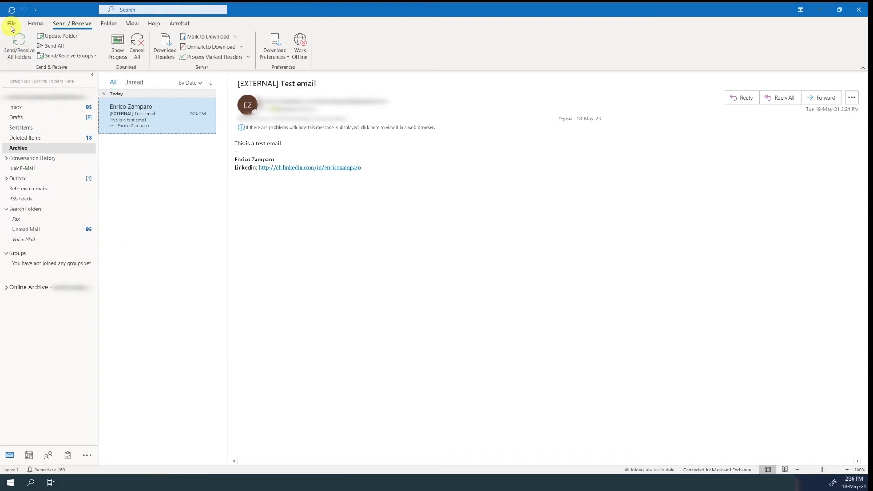
# In Advanced options, enable marking items as read after viewing in the Reading Pane for some seconds
pyautogui.click(11, 24)
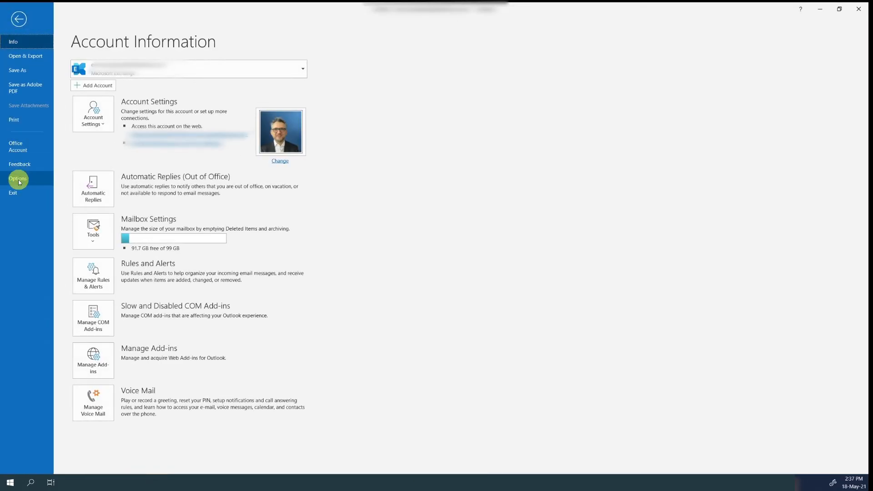
pyautogui.click(18, 179)
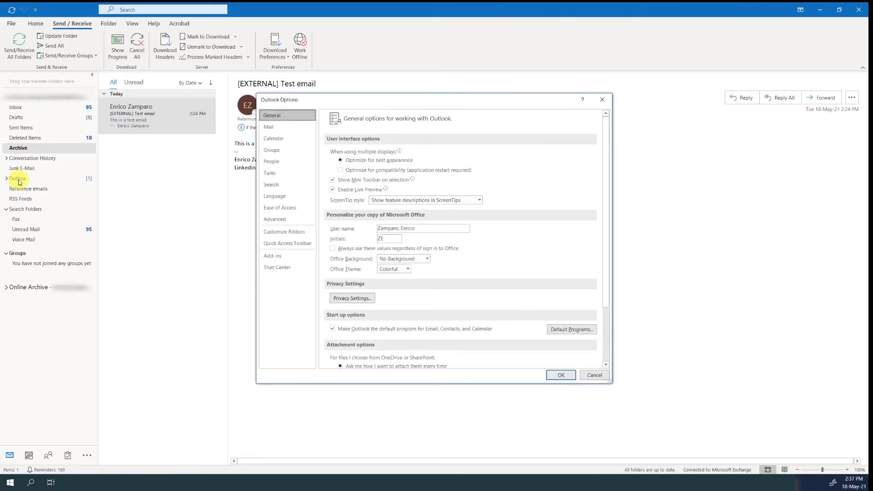
pyautogui.moveTo(274, 220)
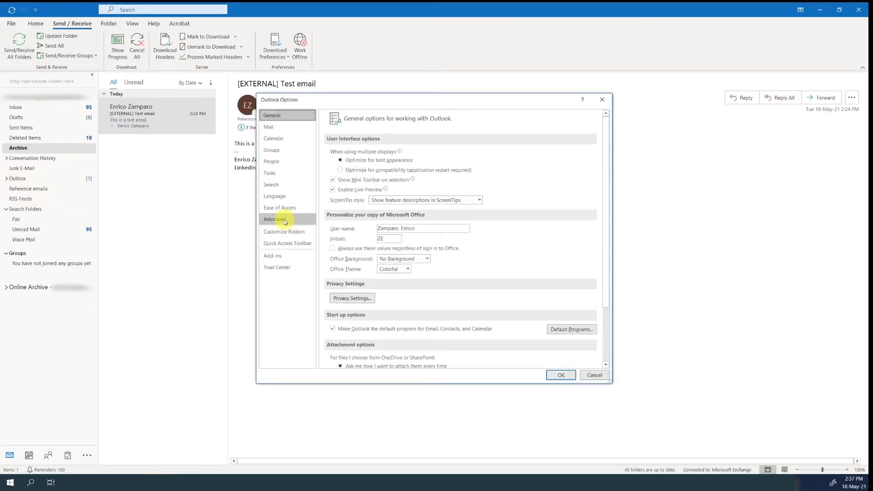
pyautogui.click(273, 219)
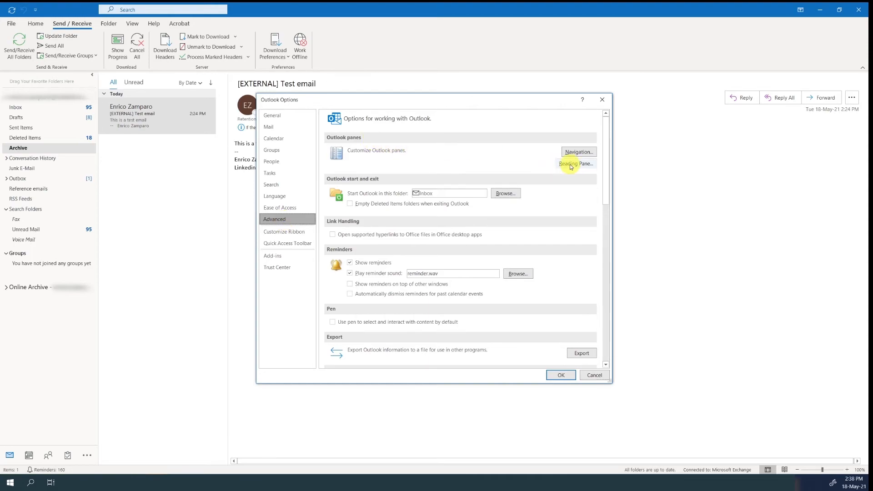
pyautogui.click(575, 163)
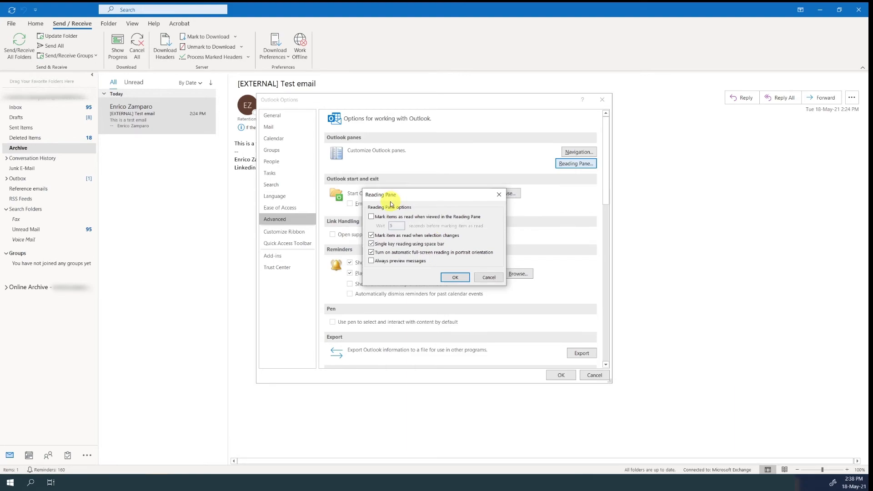
pyautogui.click(371, 217)
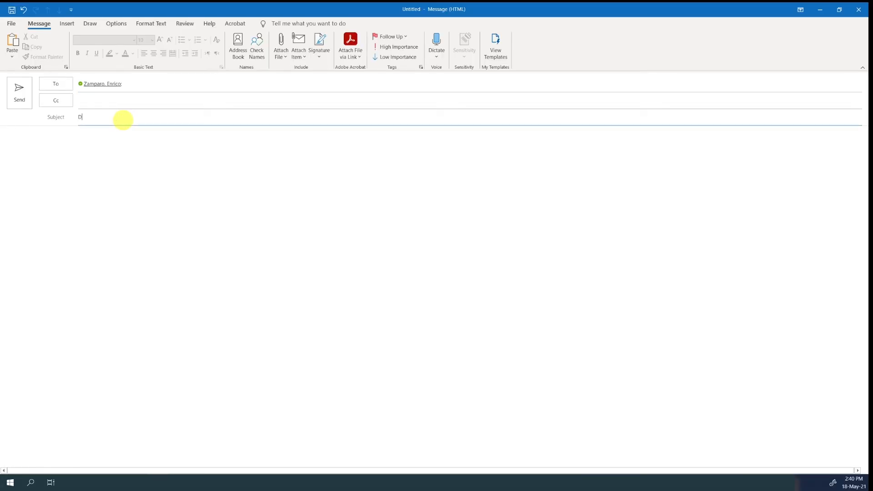
# Give the email the subject "Do you like the new logo?"
pyautogui.write('o you like th')
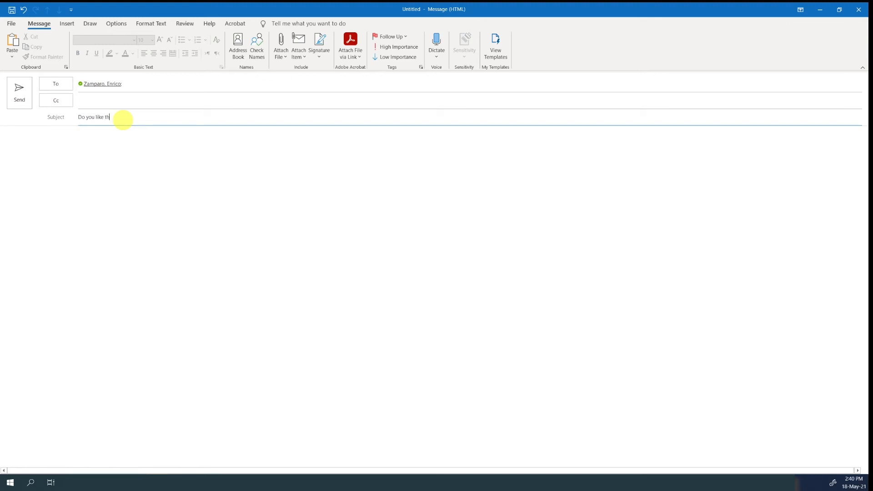
pyautogui.write('e new logo')
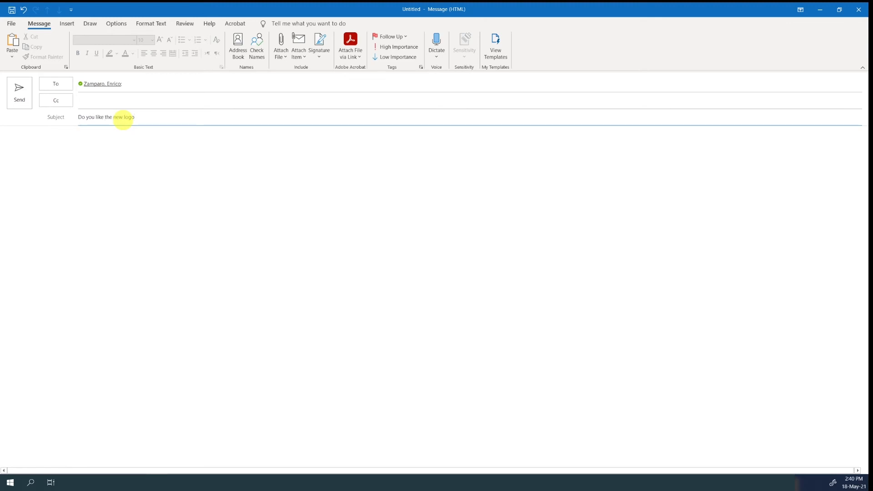
pyautogui.write('?')
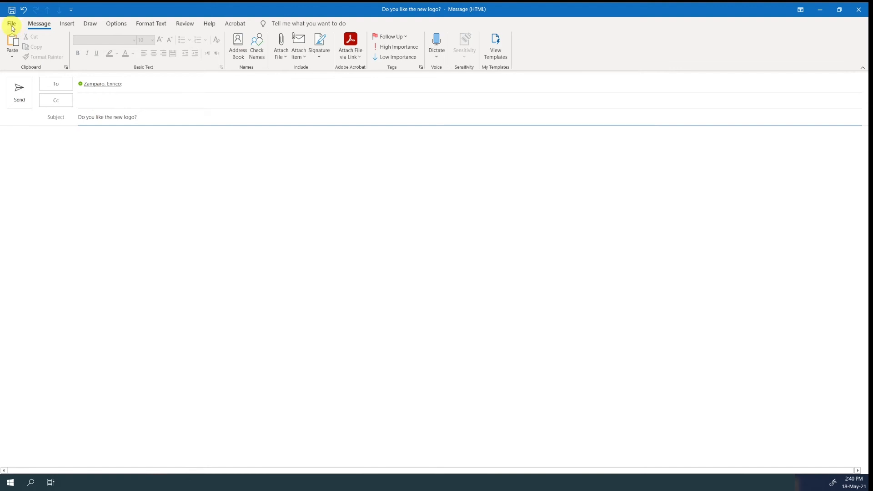
# In the message Properties, enable voting buttons with the Yes;No;Maybe choices
pyautogui.click(11, 22)
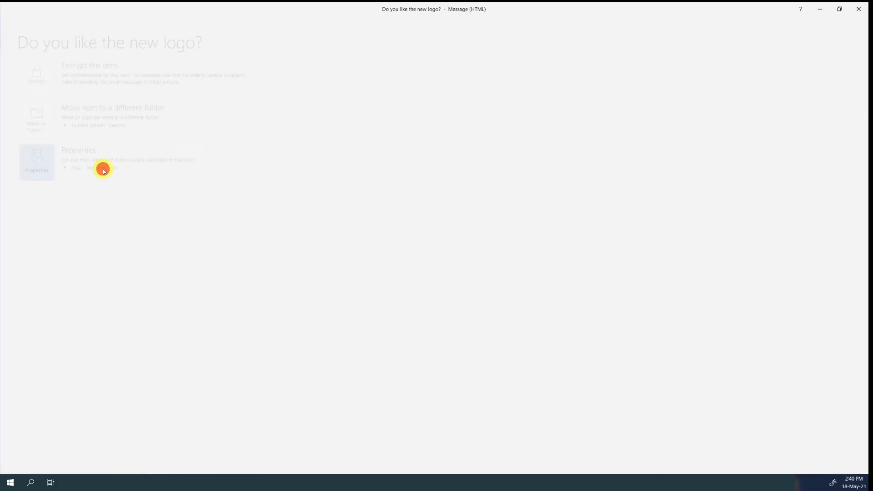
pyautogui.click(103, 162)
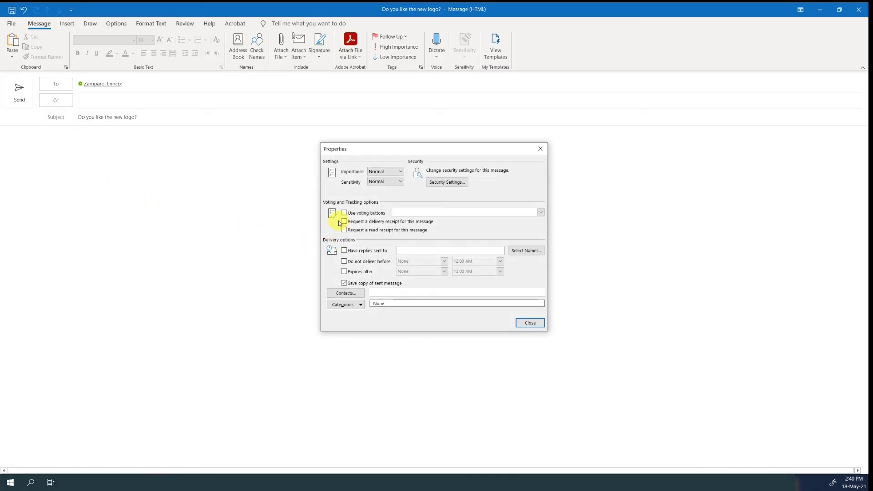
pyautogui.click(344, 212)
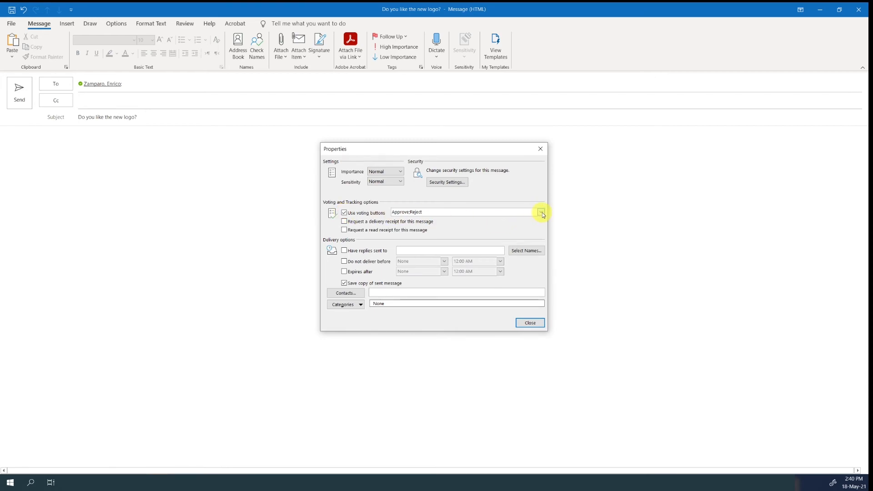
pyautogui.click(540, 212)
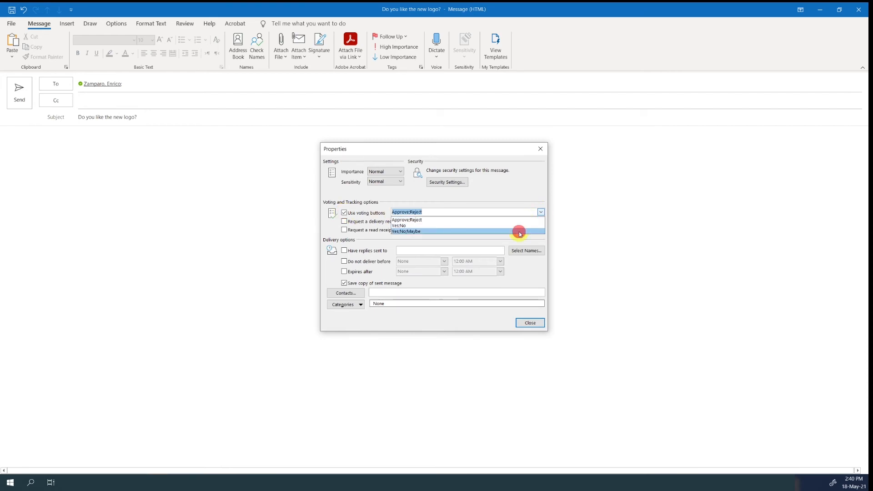
pyautogui.click(530, 323)
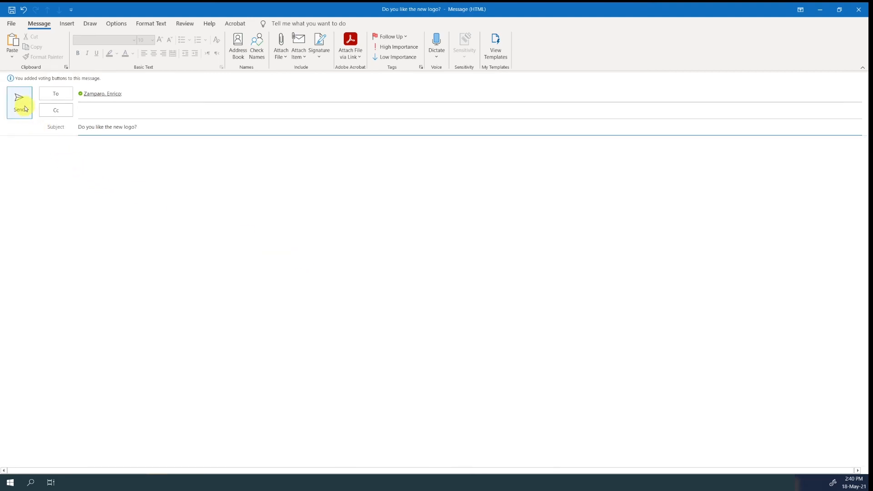
# Send the logo poll, then vote Yes on the received message and send the response now
pyautogui.click(19, 101)
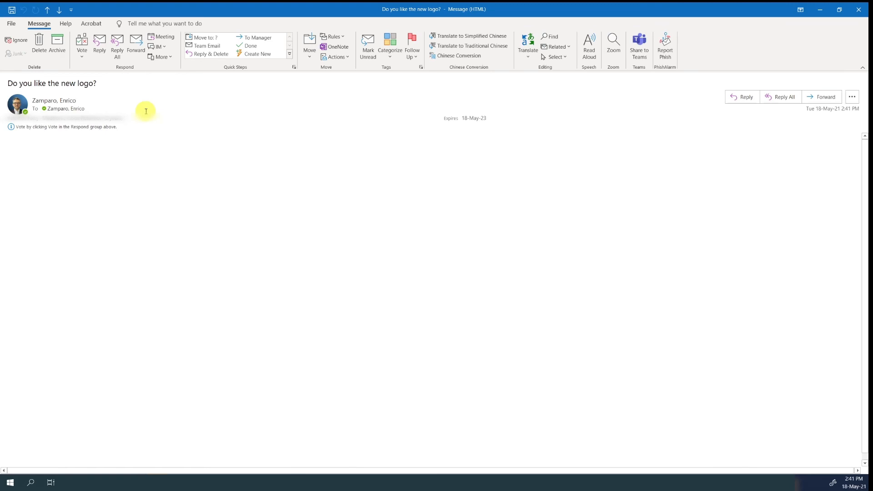
pyautogui.moveTo(116, 135)
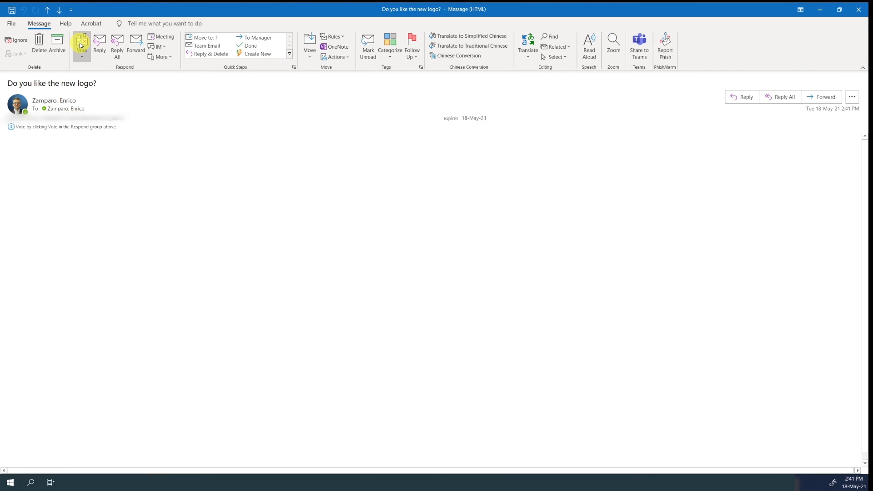
pyautogui.click(81, 43)
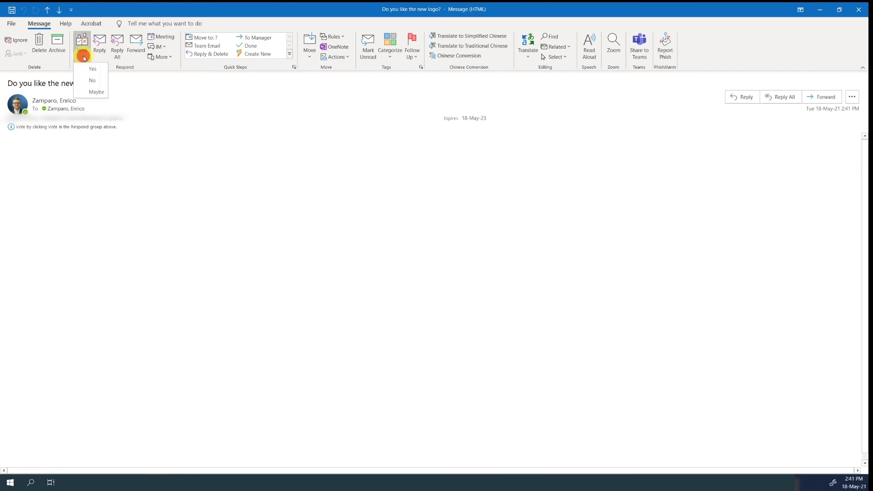
pyautogui.click(92, 69)
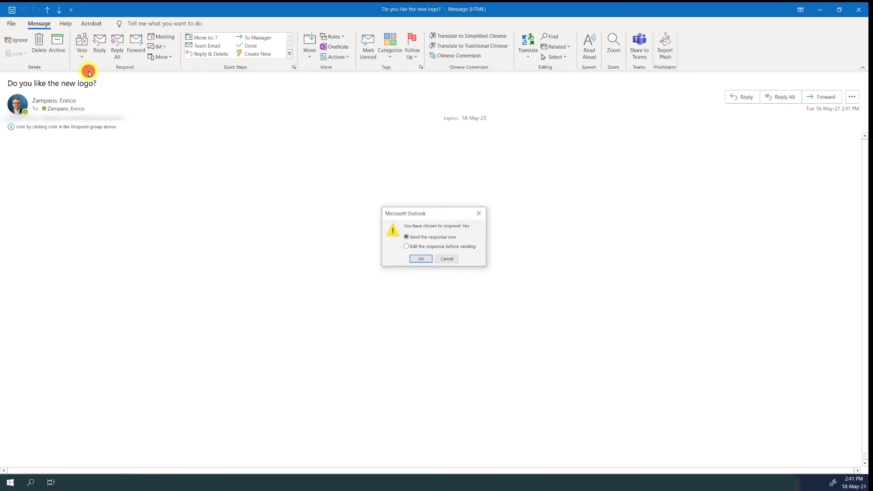
pyautogui.click(421, 258)
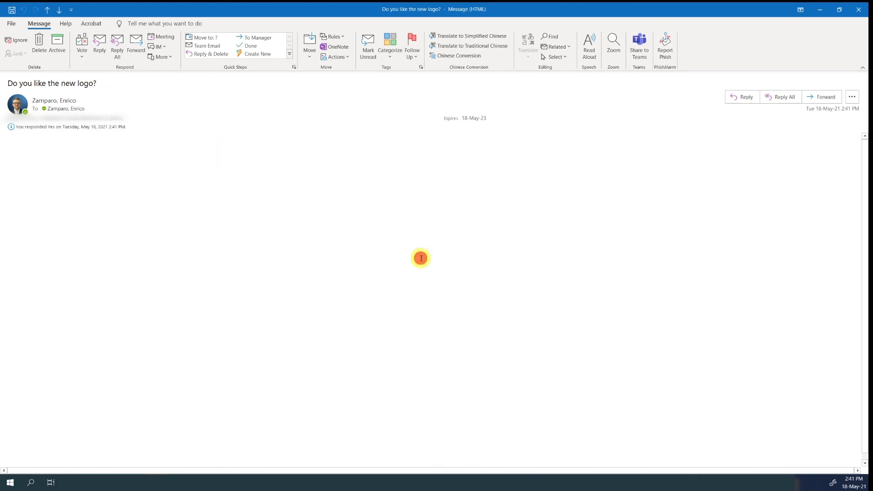